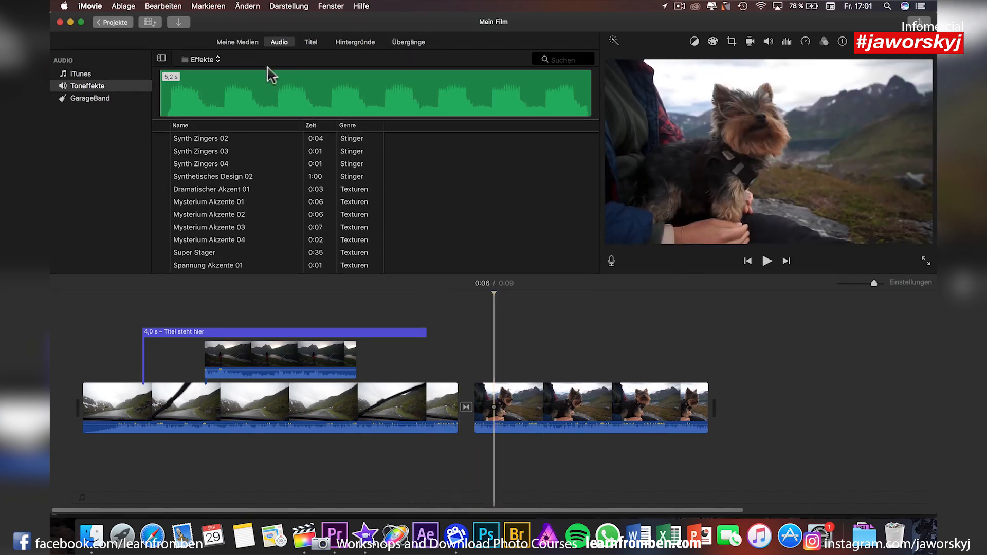
- Show the Karten & Hintergründe collection in the browser
click(354, 41)
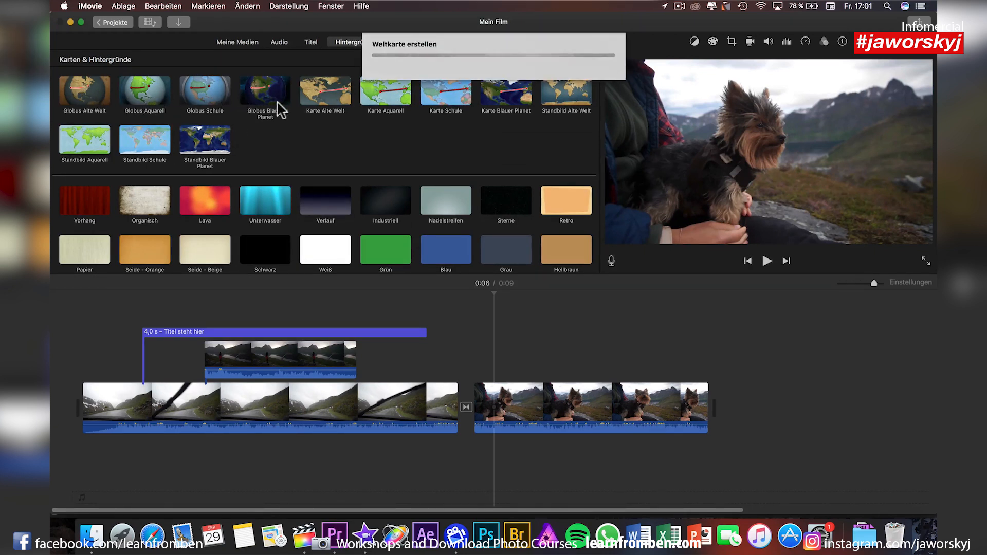
mouse_move(309, 159)
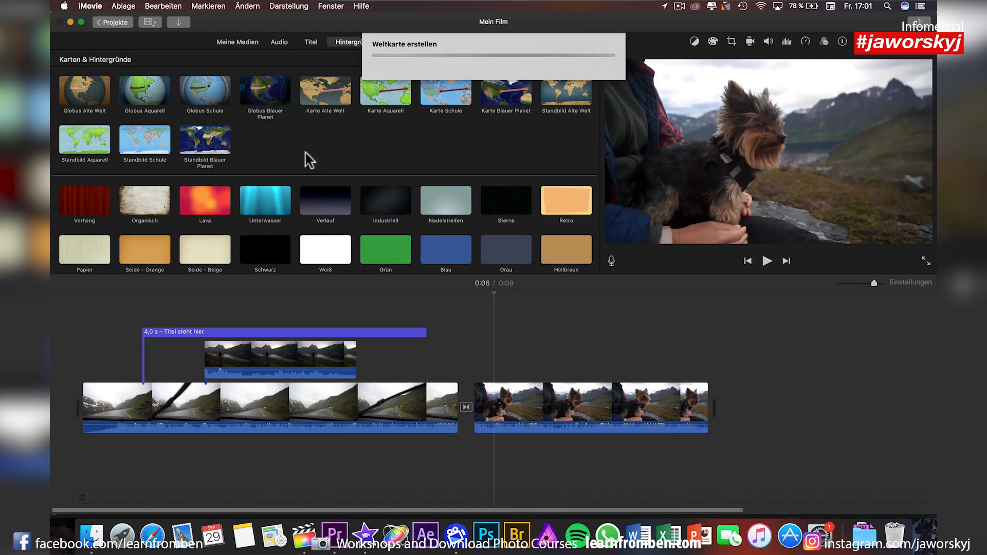
mouse_move(243, 245)
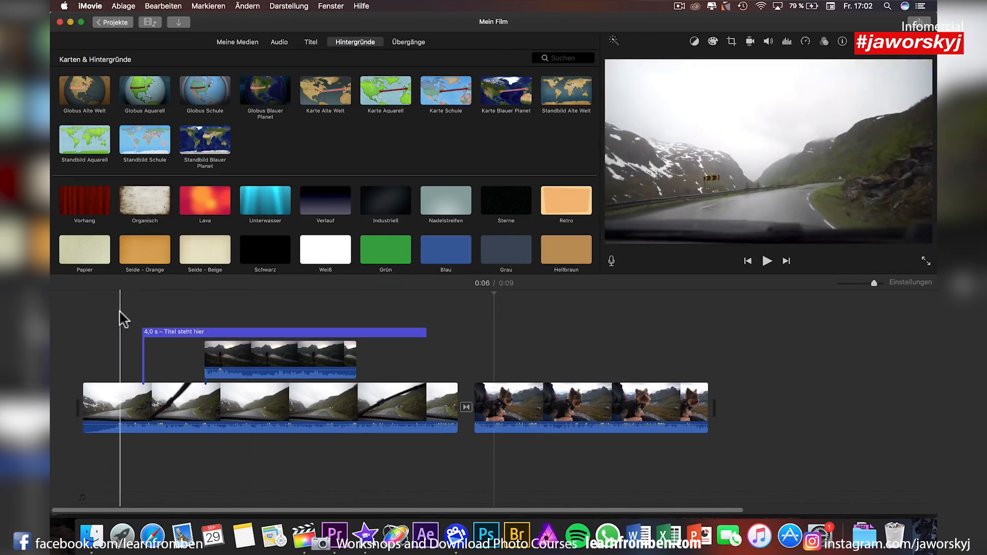
- Select the title over the film's start, browse the Titel styles, and remove that title
click(767, 261)
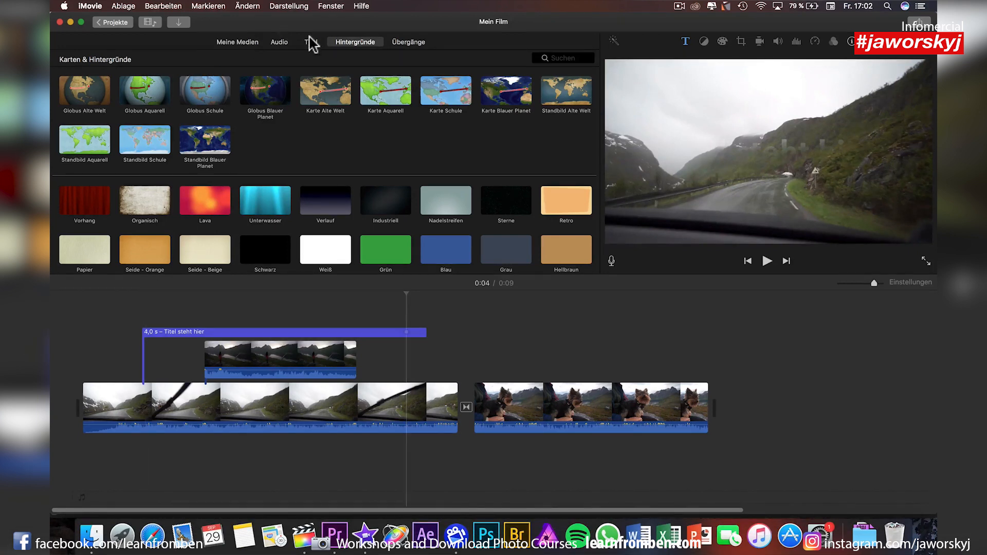
click(309, 42)
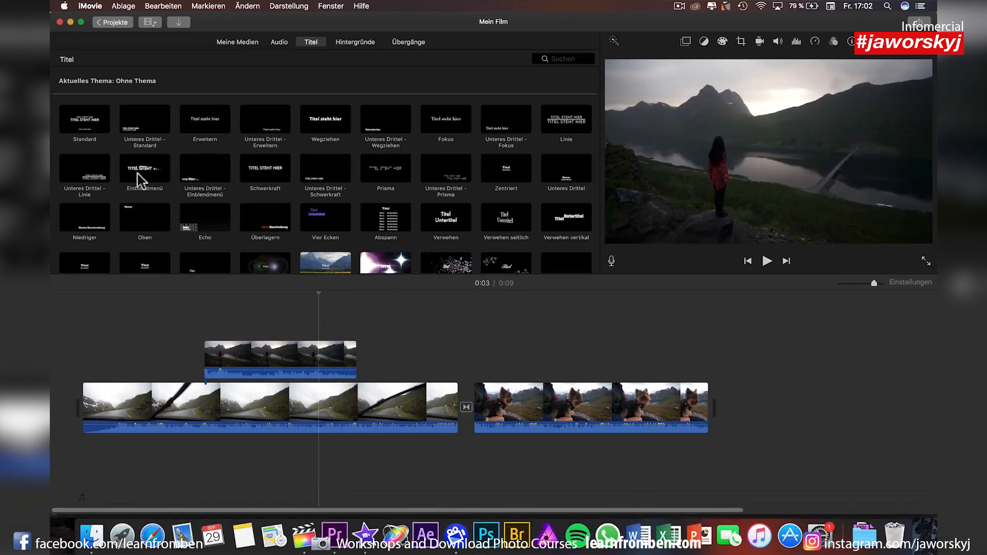
mouse_move(144, 169)
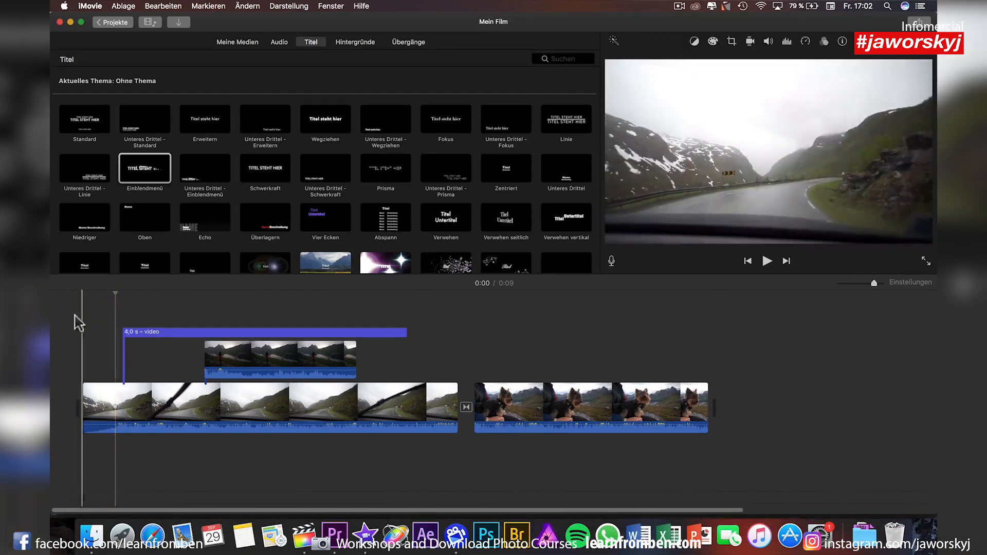
click(767, 260)
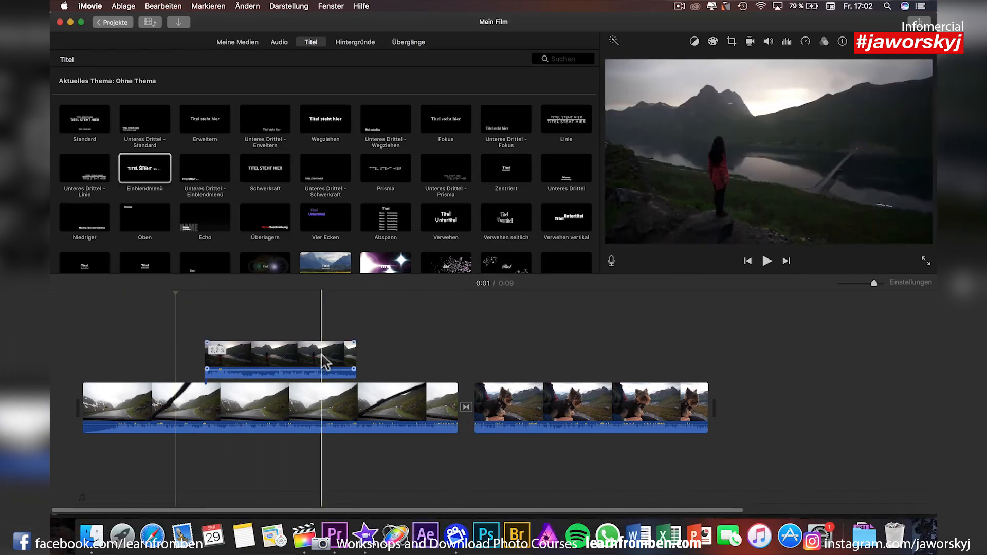
- Lift the dog clip above the cutaway, then return it after the road clip in the storyline
click(157, 407)
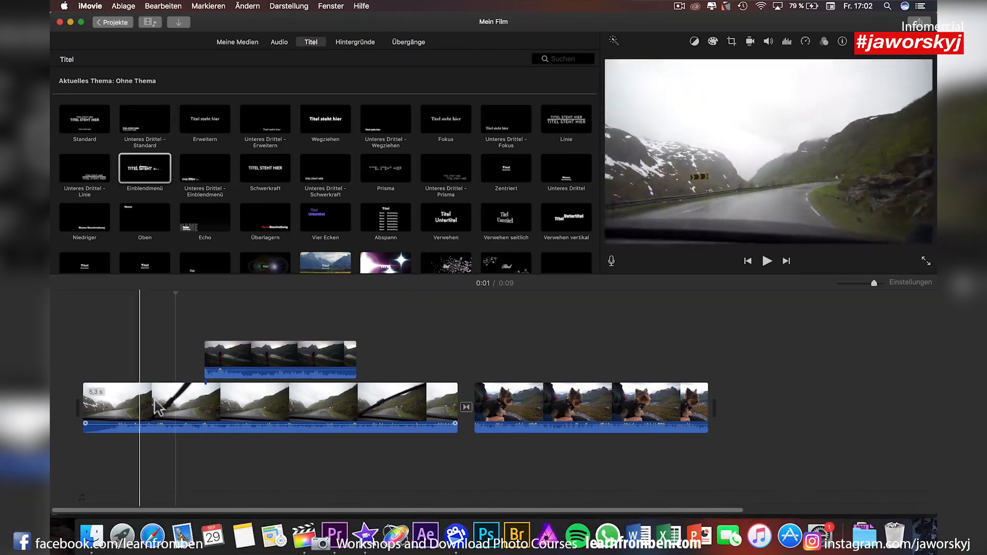
click(332, 406)
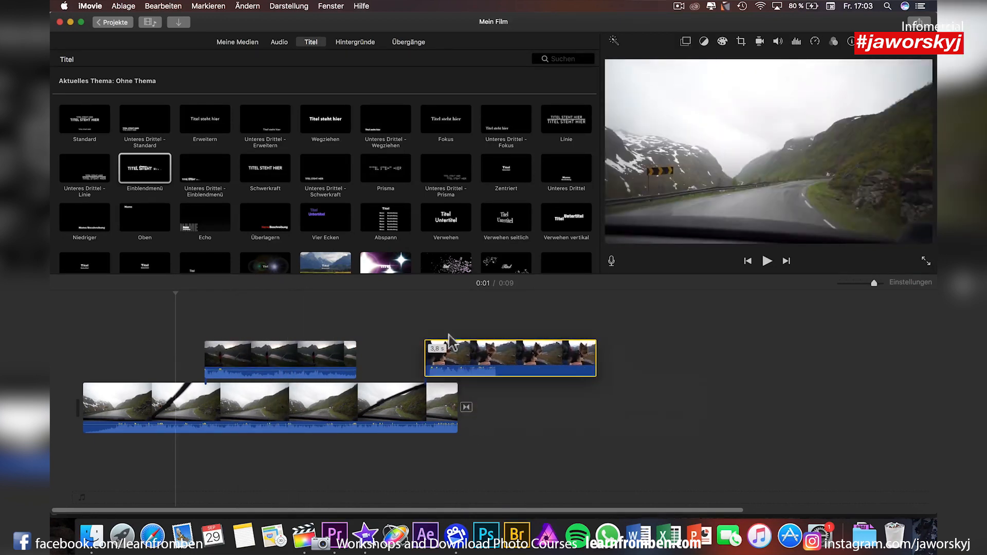
drag(510, 359, 428, 321)
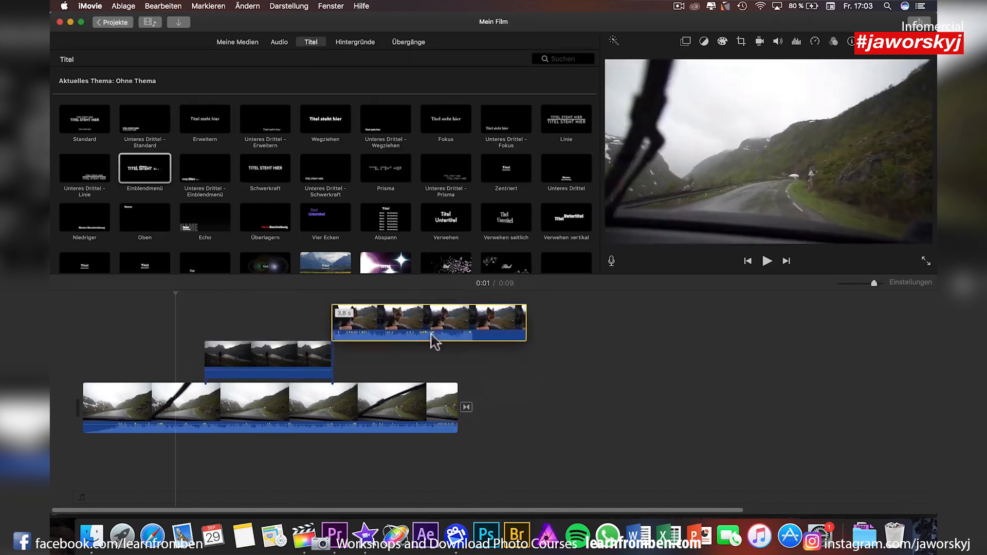
drag(428, 322, 590, 407)
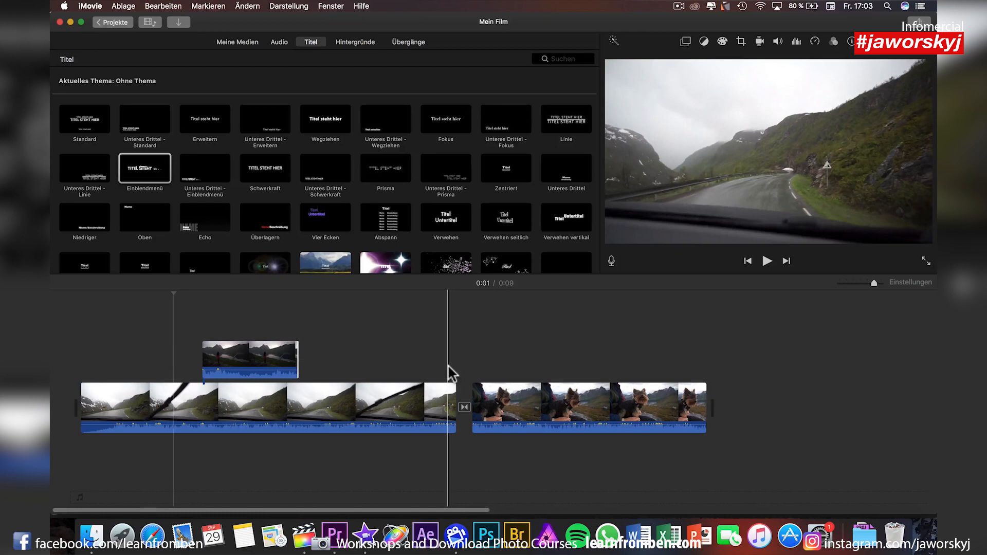
click(768, 261)
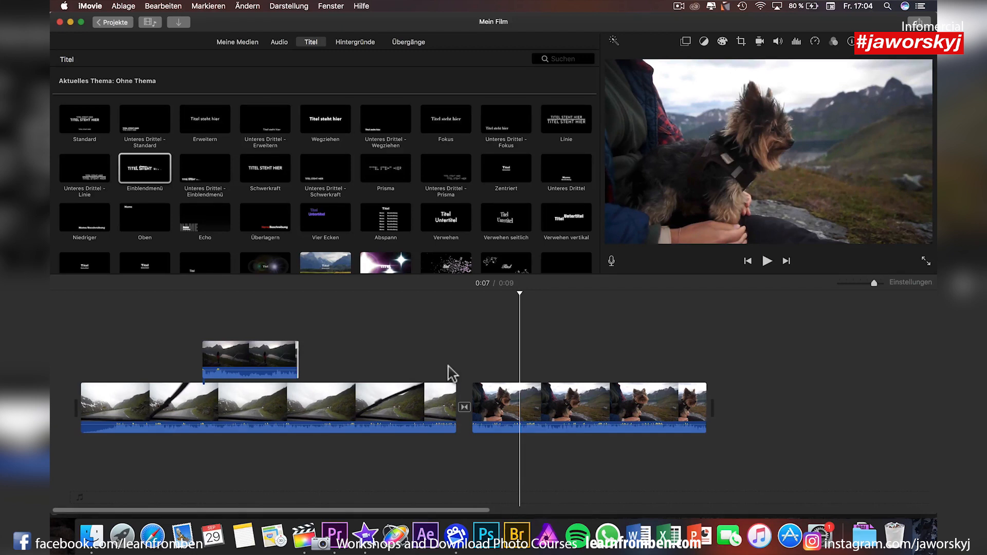
mouse_move(872, 15)
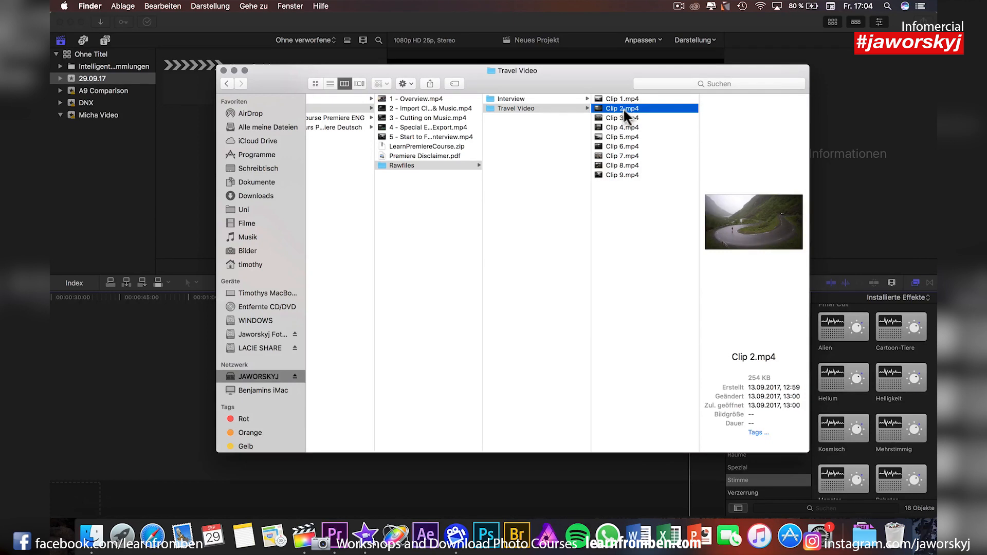
mouse_move(243, 313)
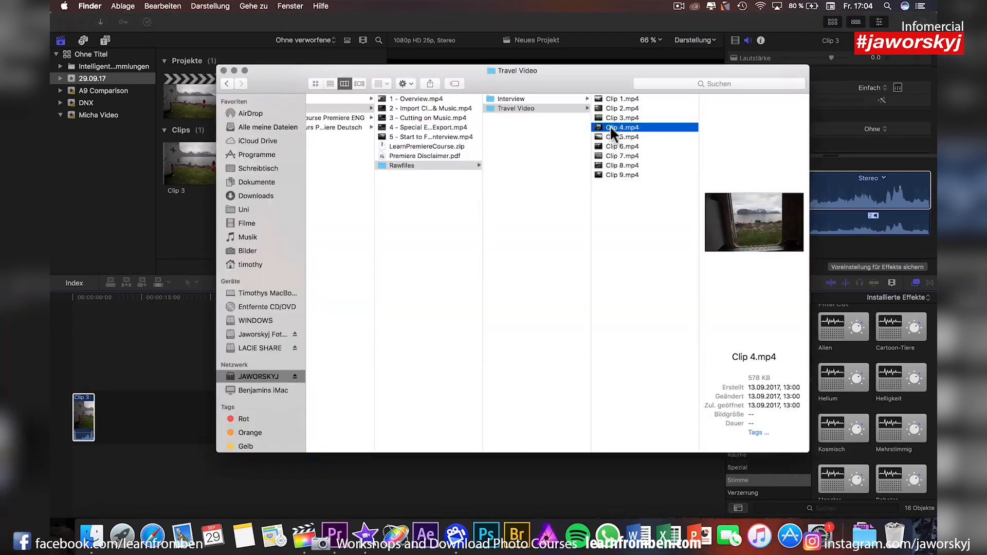
- Connect two copies of Clip 4.mp4 above Clip 3 in the Final Cut Pro timeline
drag(621, 127, 133, 343)
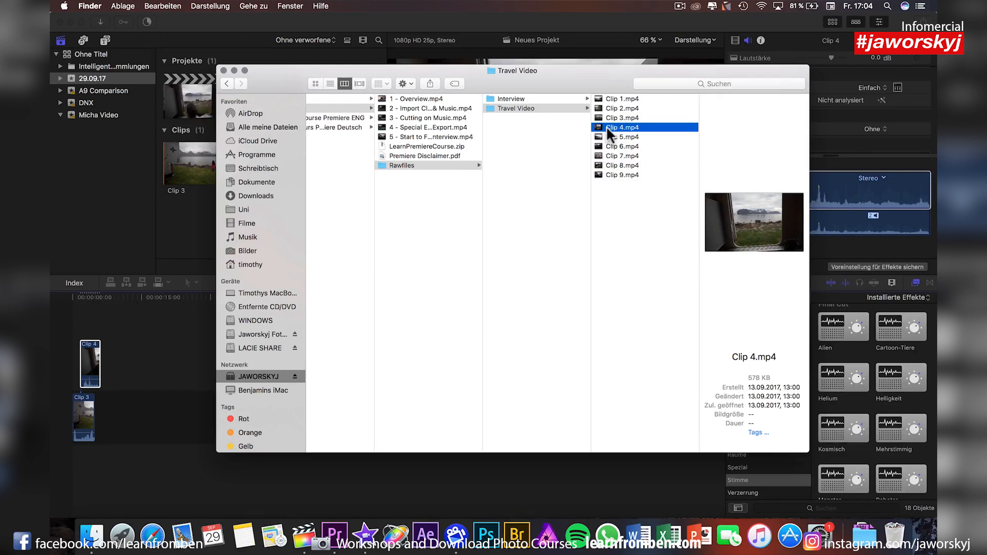
drag(622, 127, 92, 321)
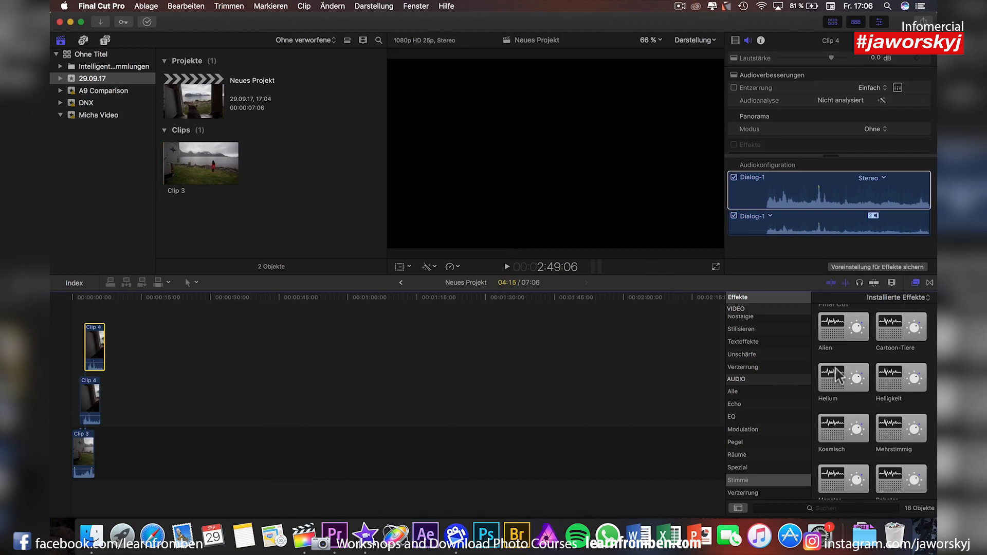
mouse_move(762, 361)
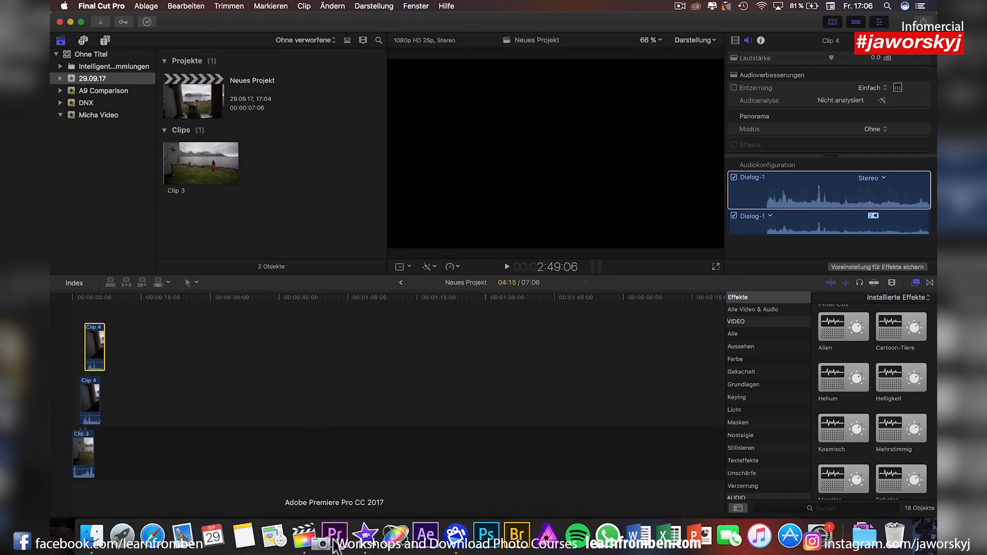
- Leave the stacked Final Cut Pro project and switch over to Premiere Pro
click(334, 537)
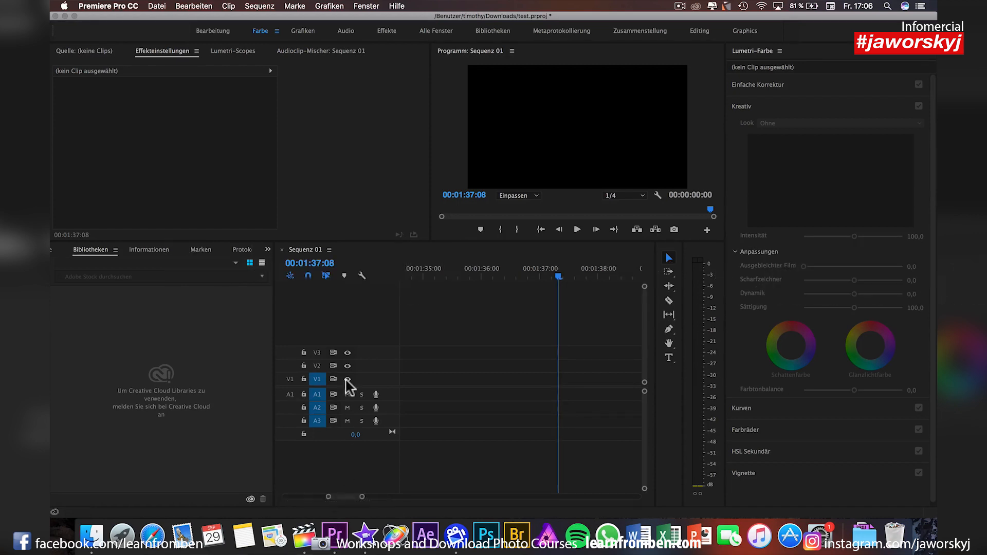
mouse_move(669, 287)
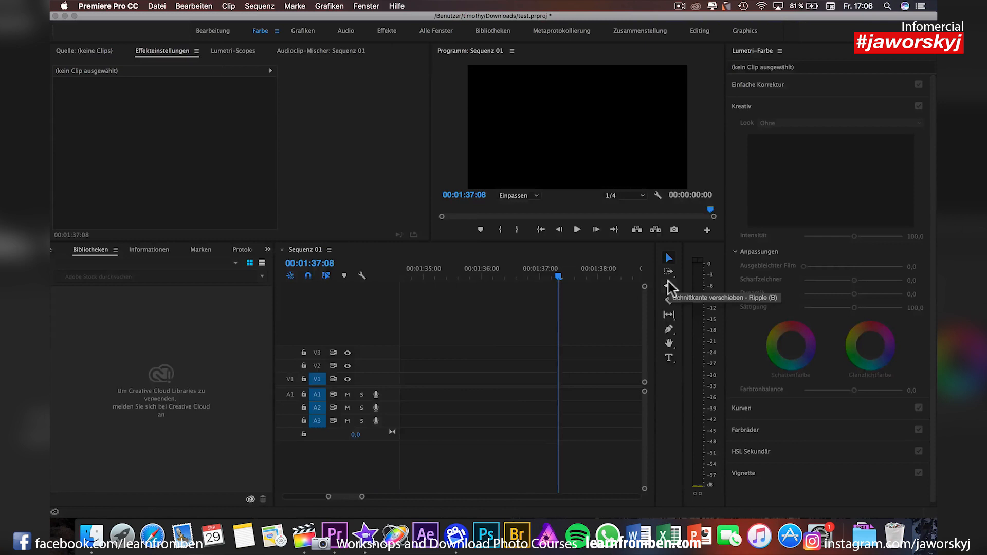
- Switch Premiere Pro from the Color workspace to the Editing workspace for Sequenz 01
click(213, 30)
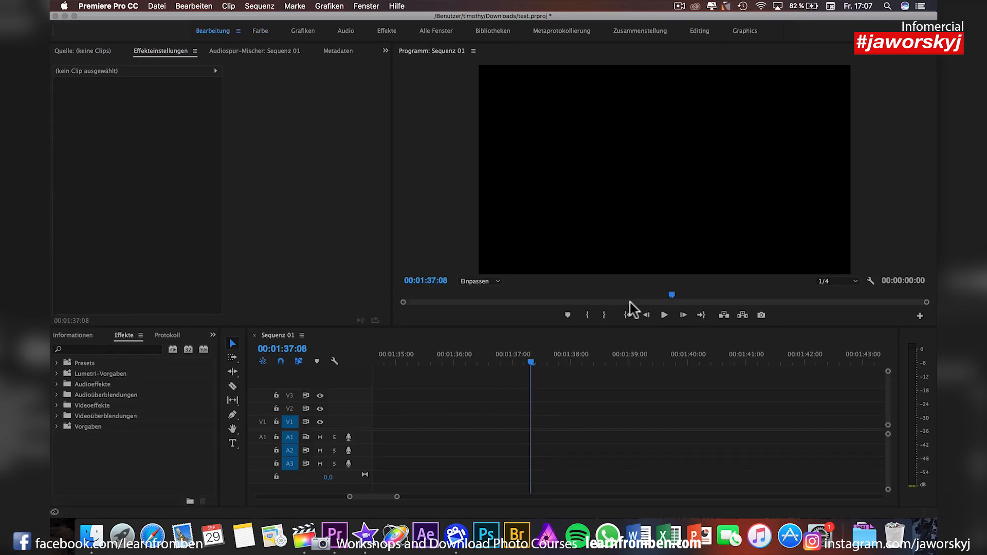
mouse_move(209, 156)
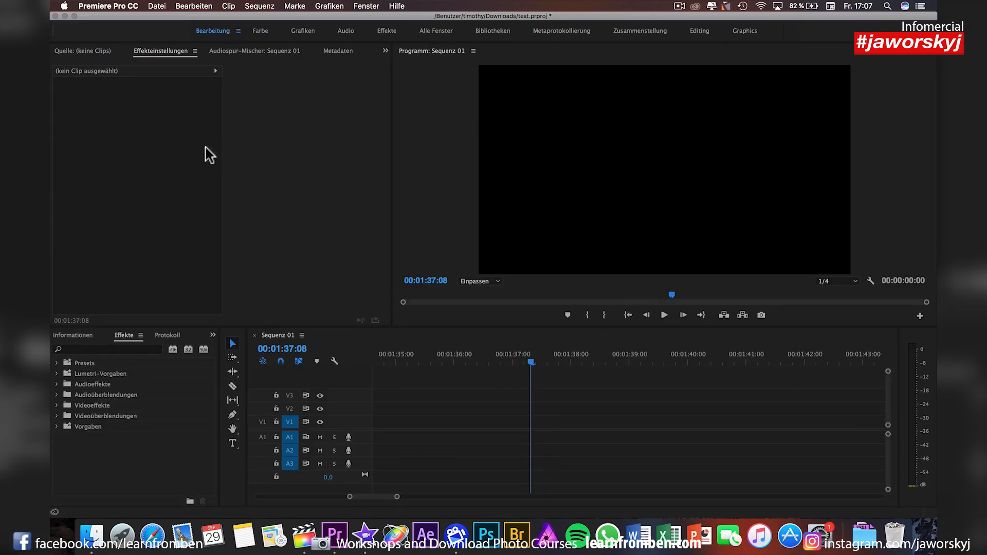
mouse_move(156, 80)
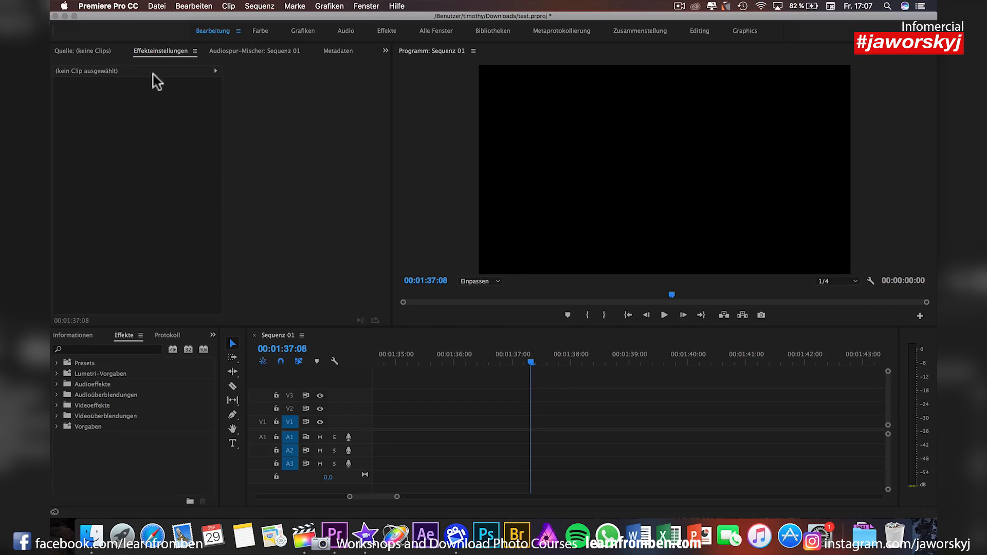
mouse_move(386, 332)
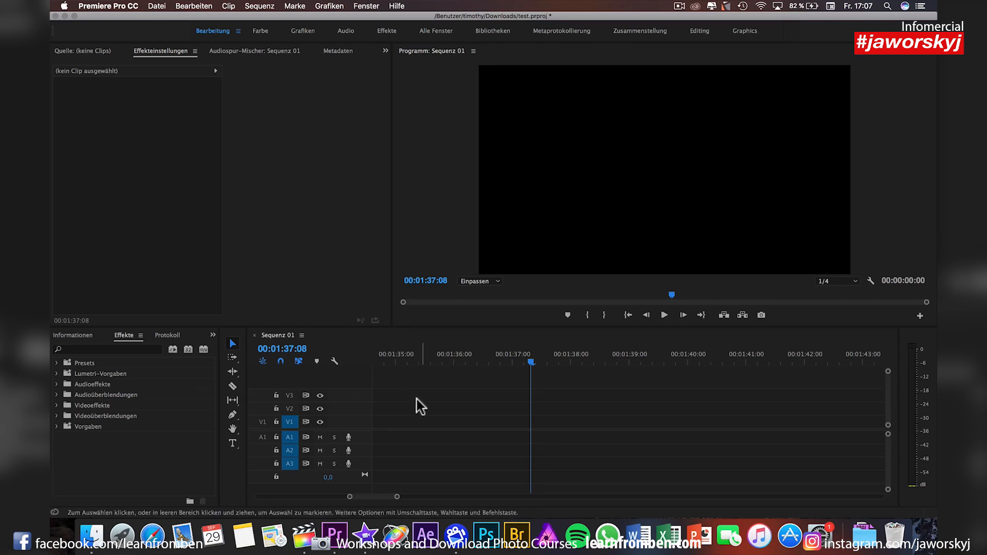
mouse_move(397, 431)
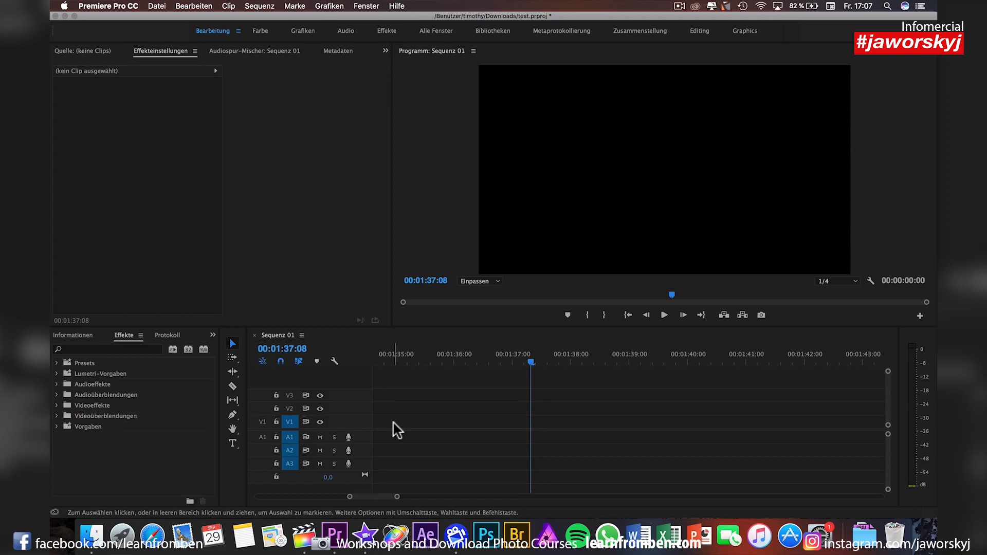
mouse_move(392, 394)
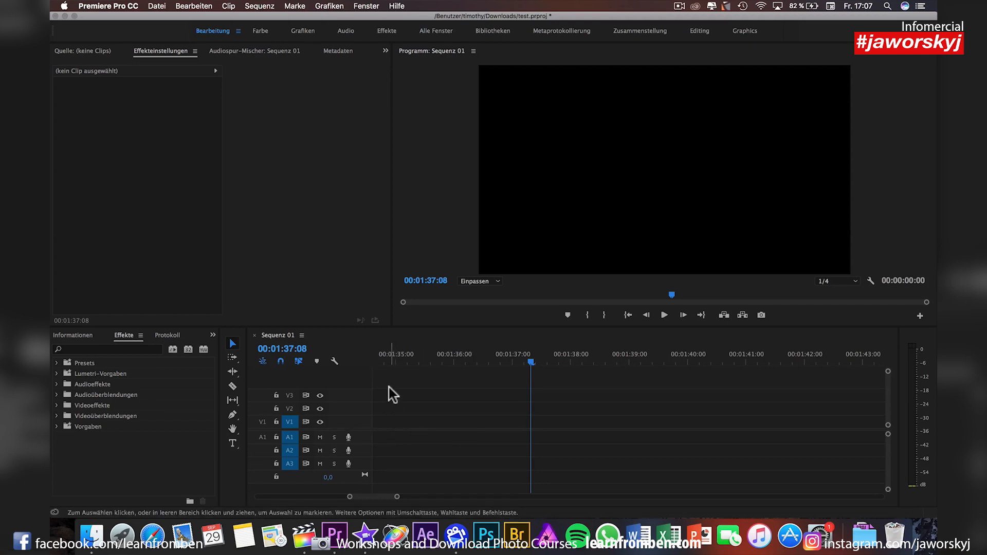
mouse_move(121, 536)
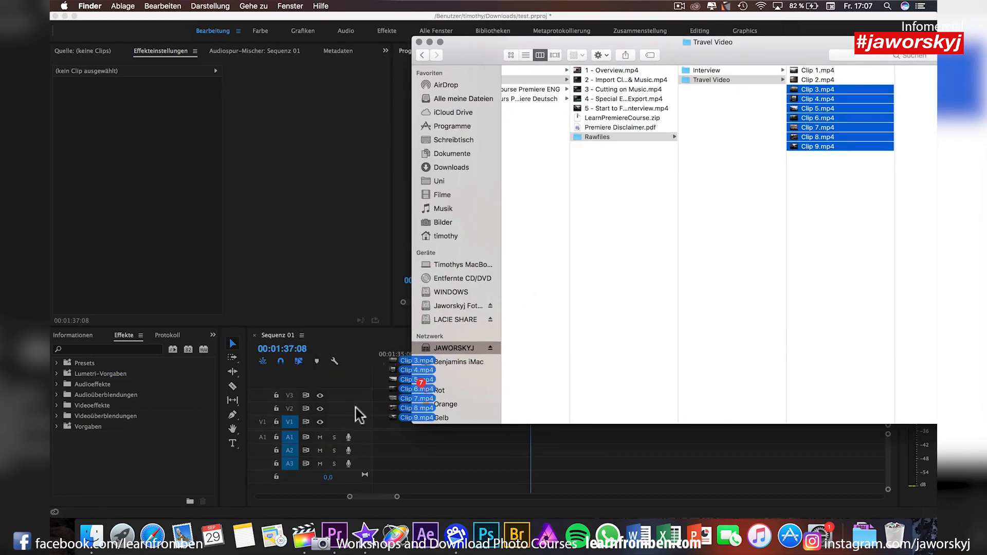
mouse_move(386, 434)
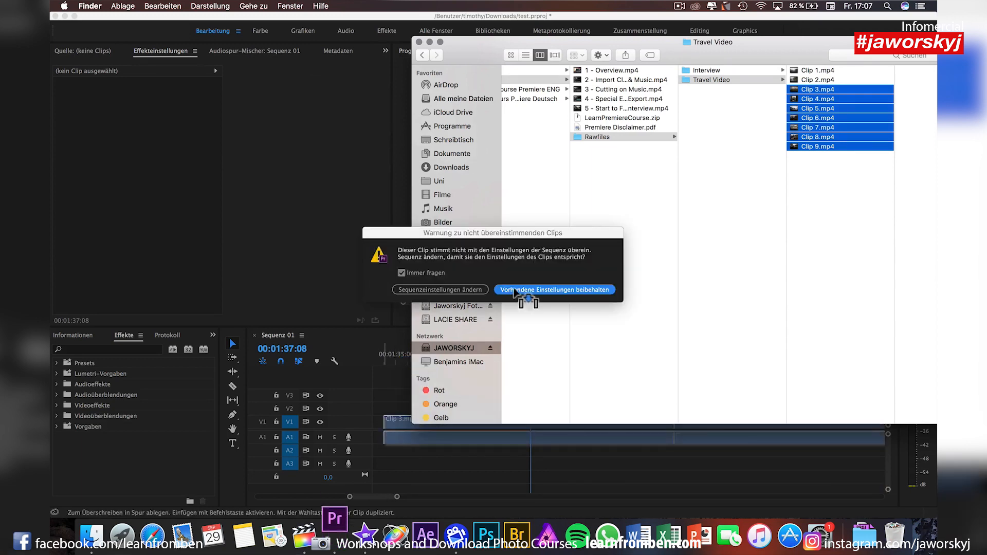
- Keep Sequenz 01's existing settings when Clips 3–9 trigger the mismatch warning
click(554, 290)
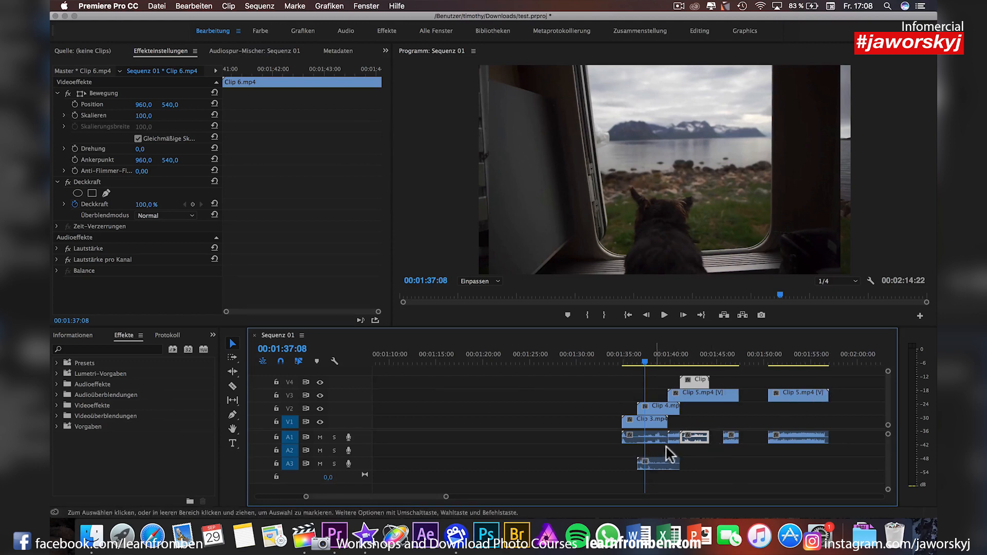
mouse_move(574, 422)
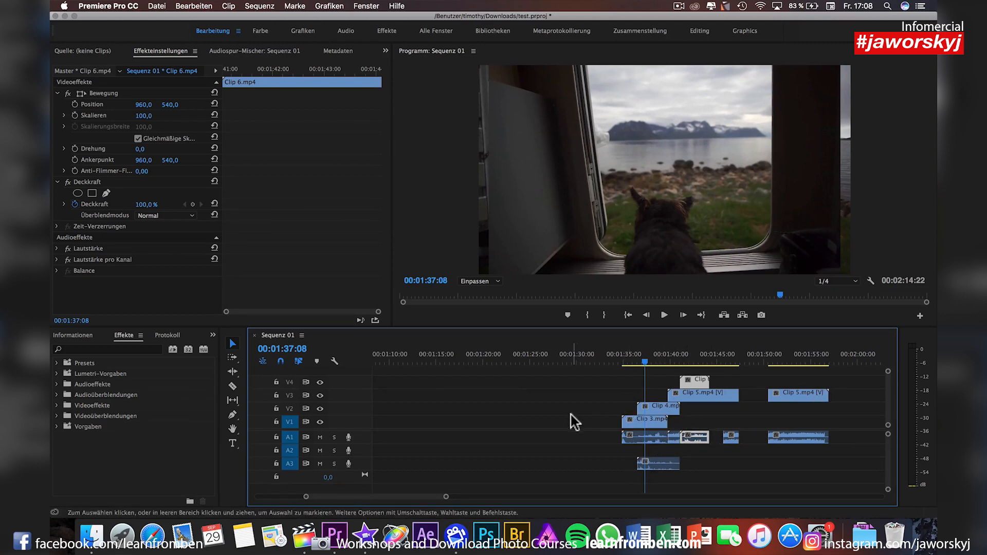
- Select Clip 5 on V3 so it can start slightly earlier in the stack
click(628, 365)
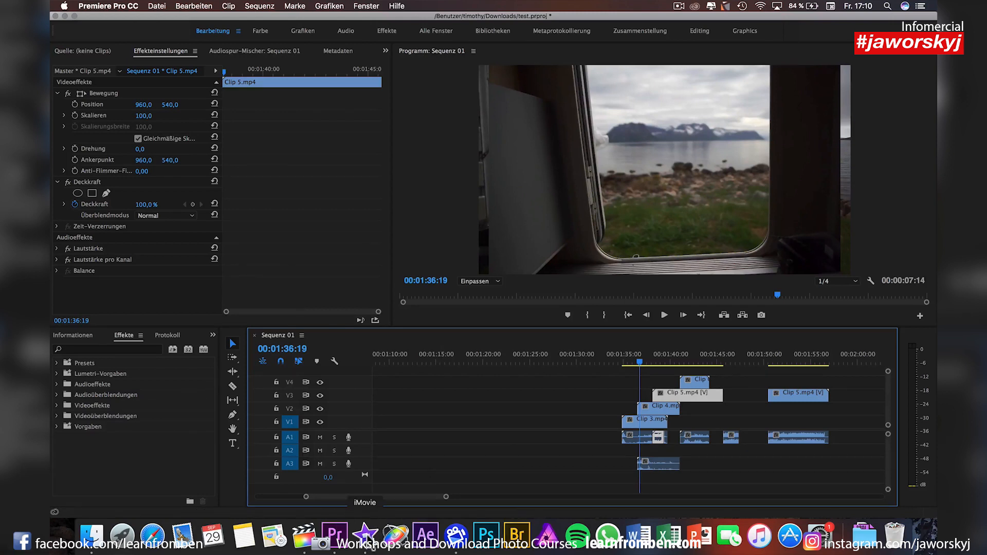
mouse_move(302, 543)
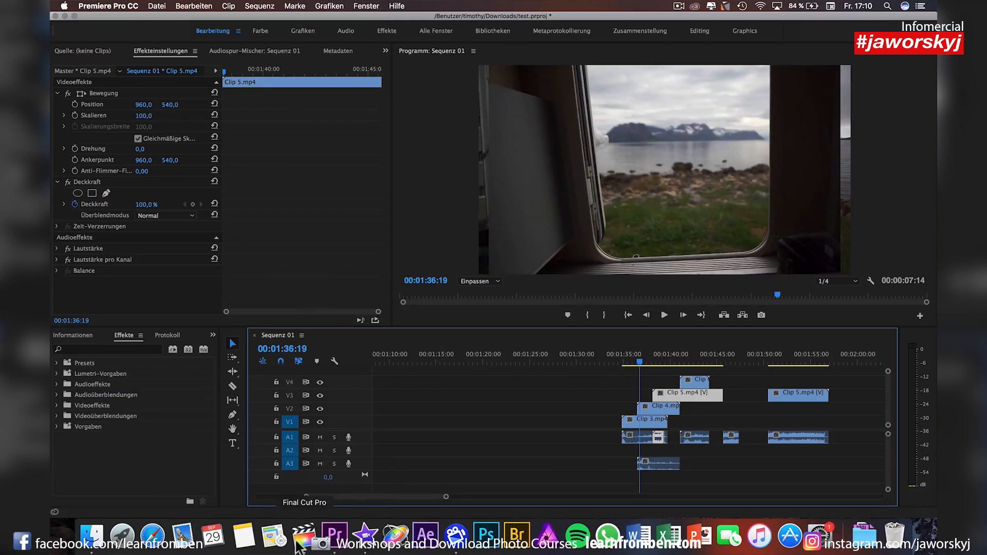
mouse_move(305, 549)
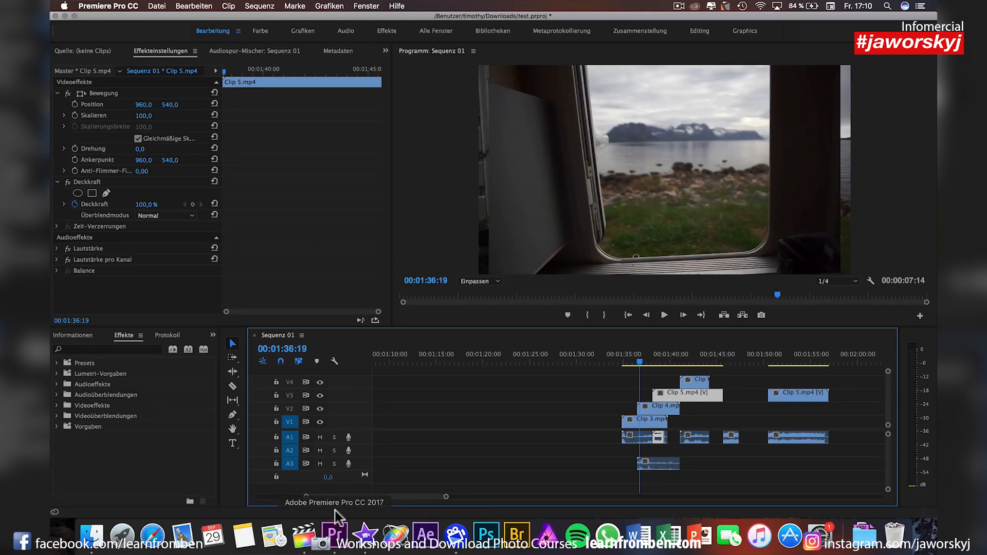
mouse_move(304, 536)
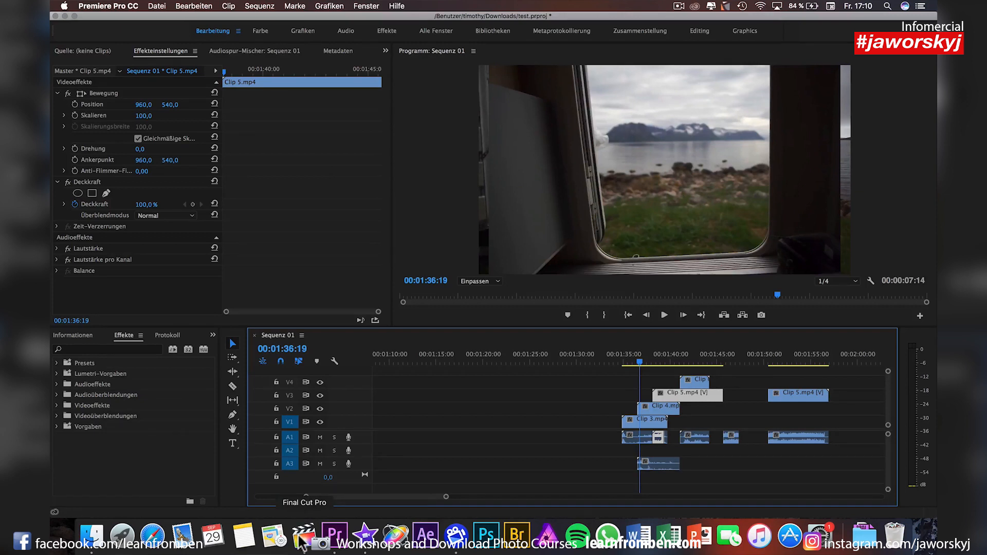